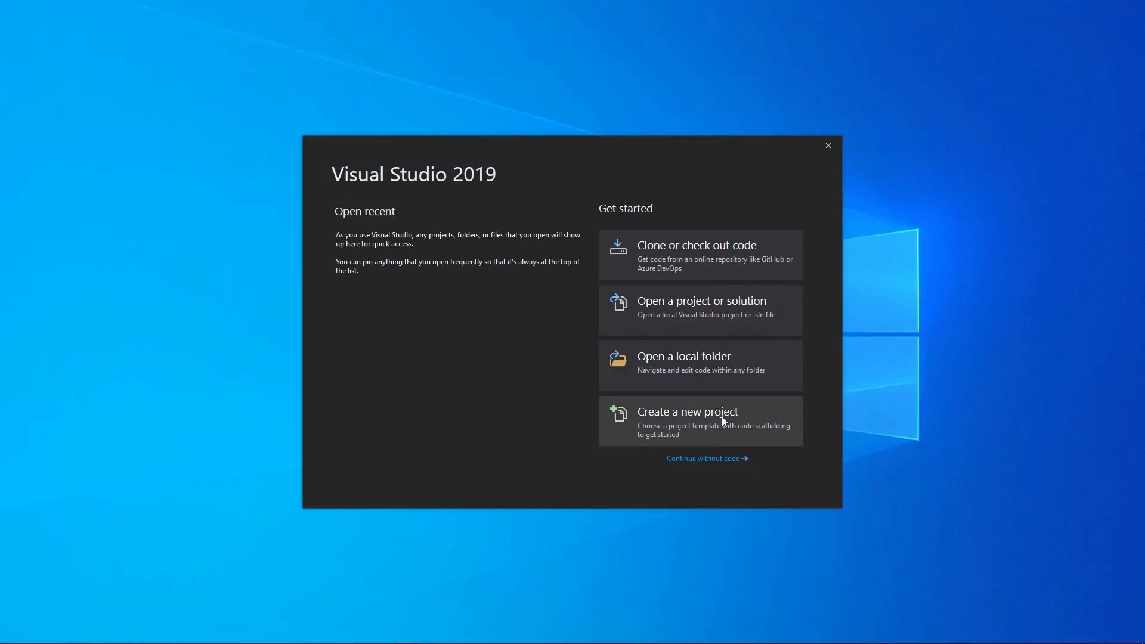
- Create a C# .NET Core console app from the template, named Speech.Demo
{"action": "left_click", "coordinate": [687, 421]}
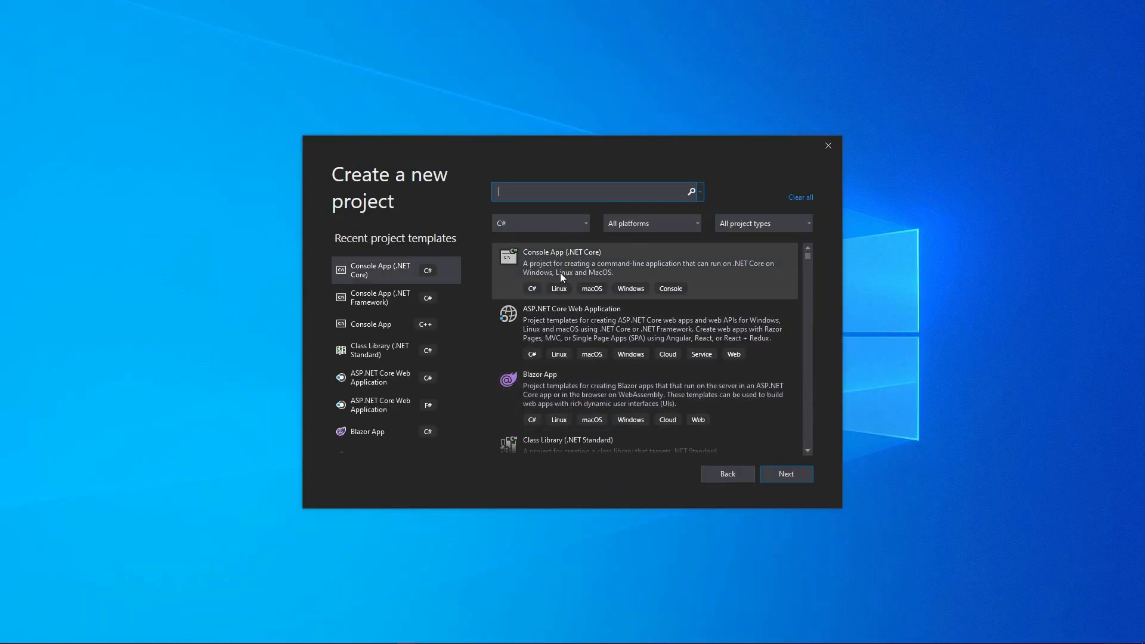
{"action": "left_click", "coordinate": [646, 270]}
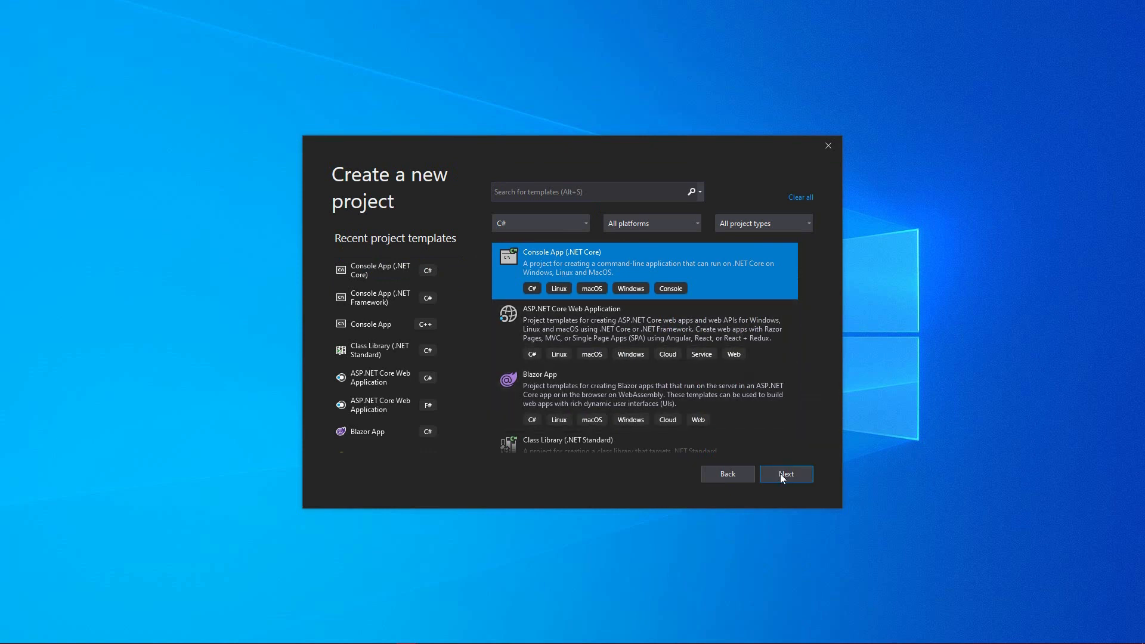
{"action": "left_click", "coordinate": [785, 473]}
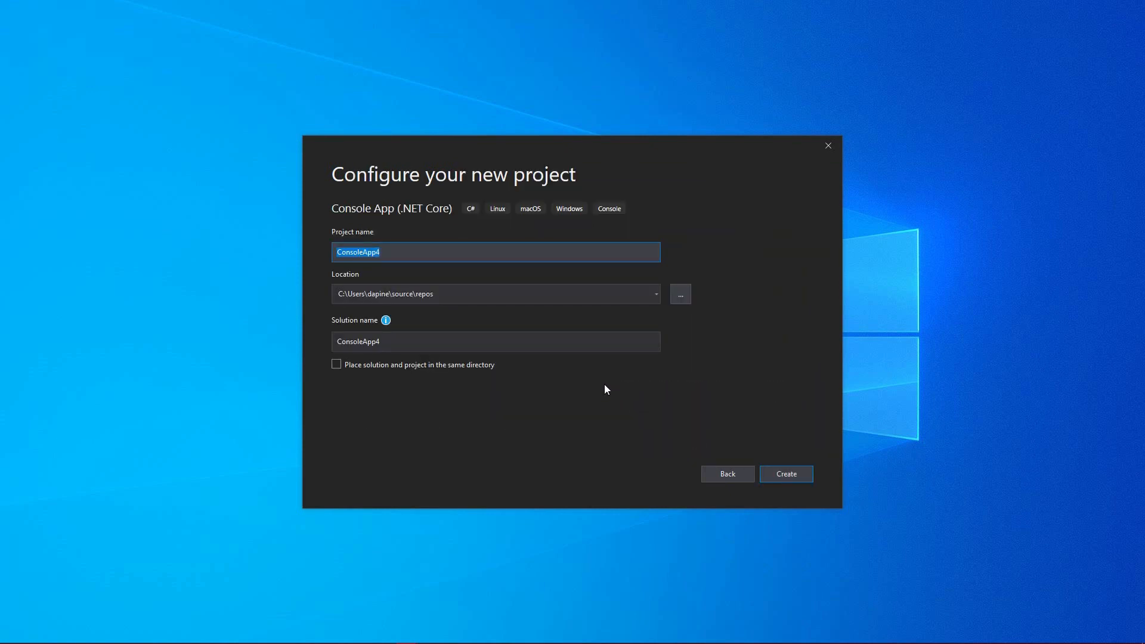
{"action": "type", "text": "Speech.Demo"}
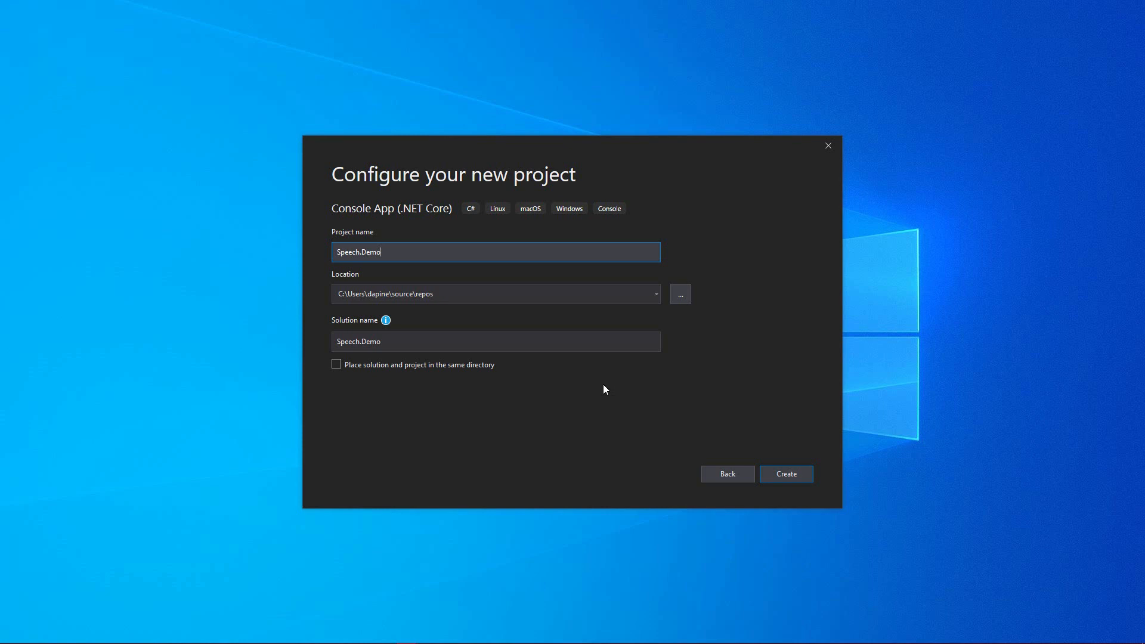
{"action": "left_click", "coordinate": [786, 473]}
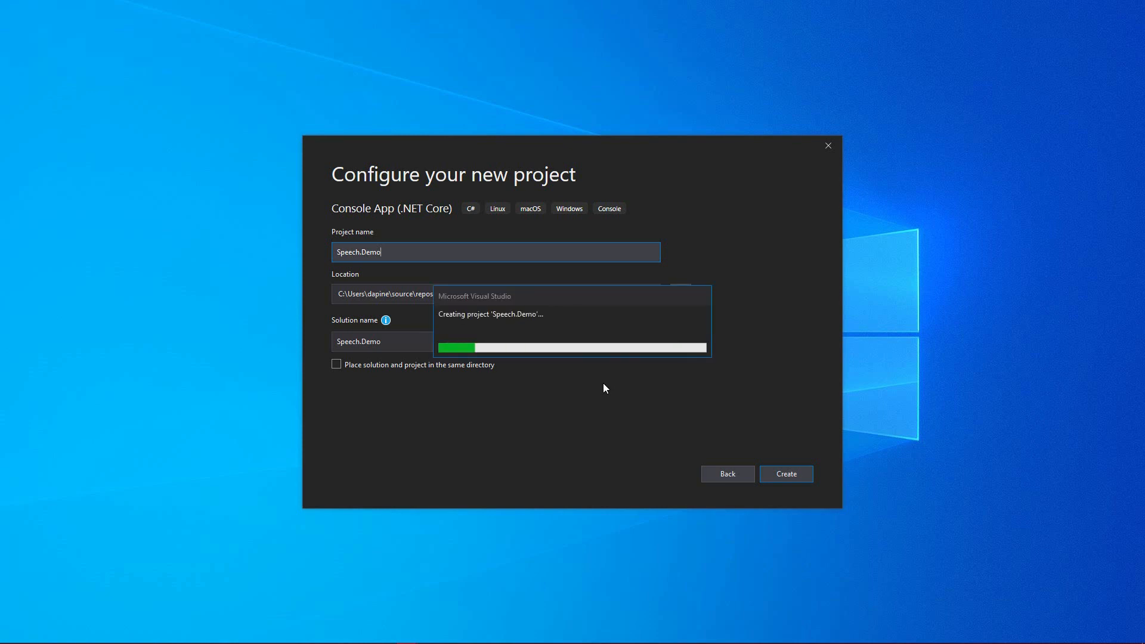
{"action": "left_click", "coordinate": [785, 473]}
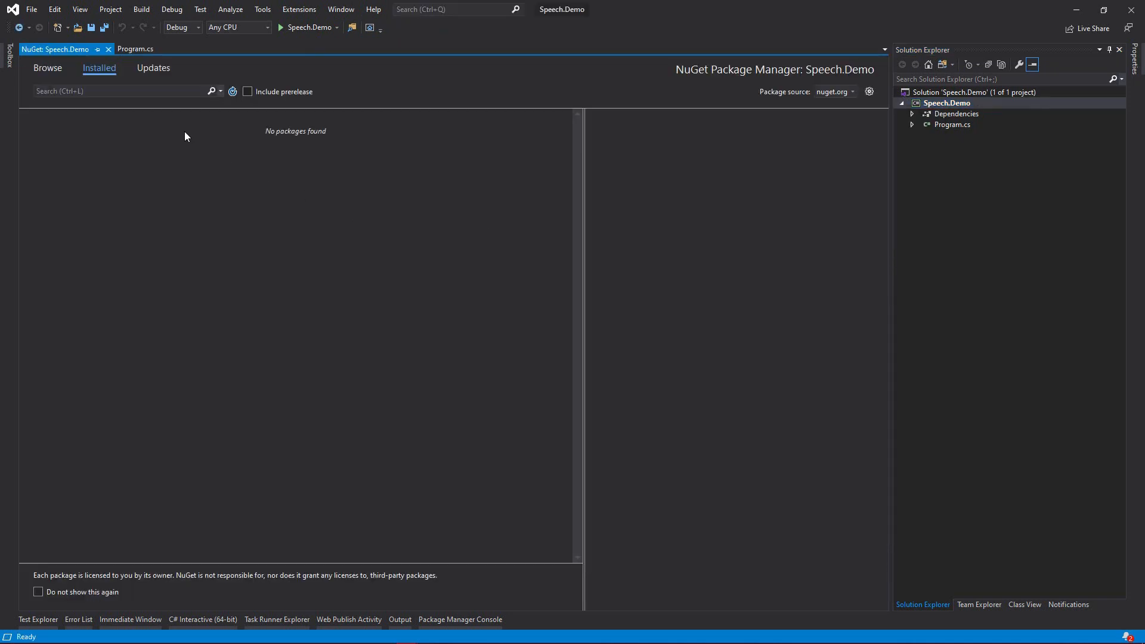
- Find and install Microsoft.CognitiveServices.Speech 1.11.0 from NuGet Browse, then check the Error List
{"action": "left_click", "coordinate": [47, 68]}
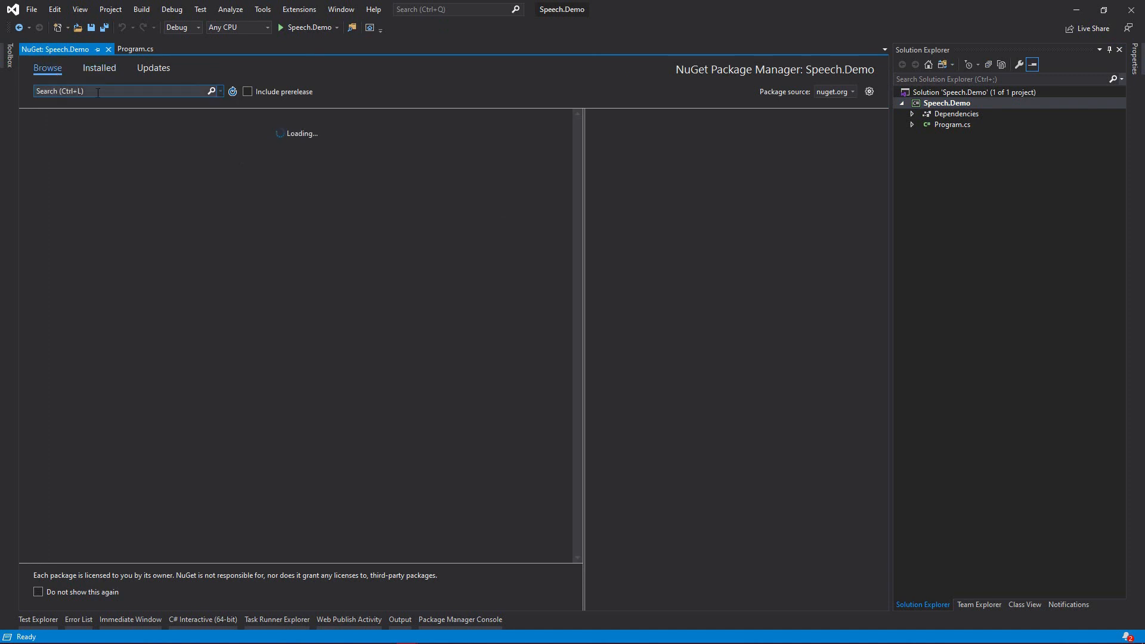
{"action": "type", "text": "Mic"}
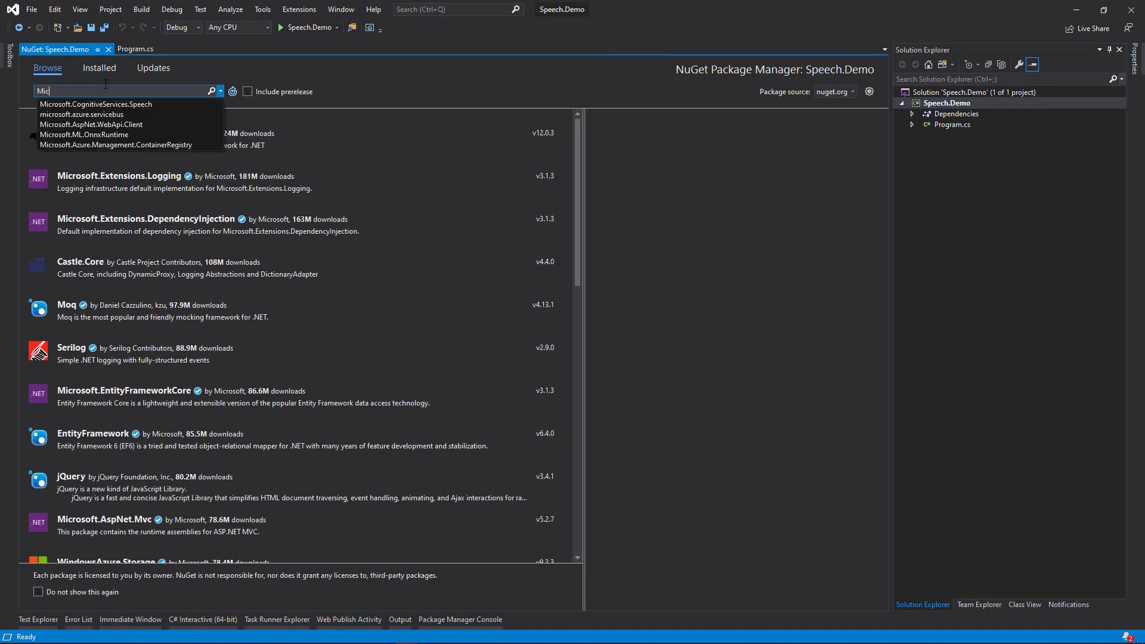
{"action": "left_click", "coordinate": [95, 103]}
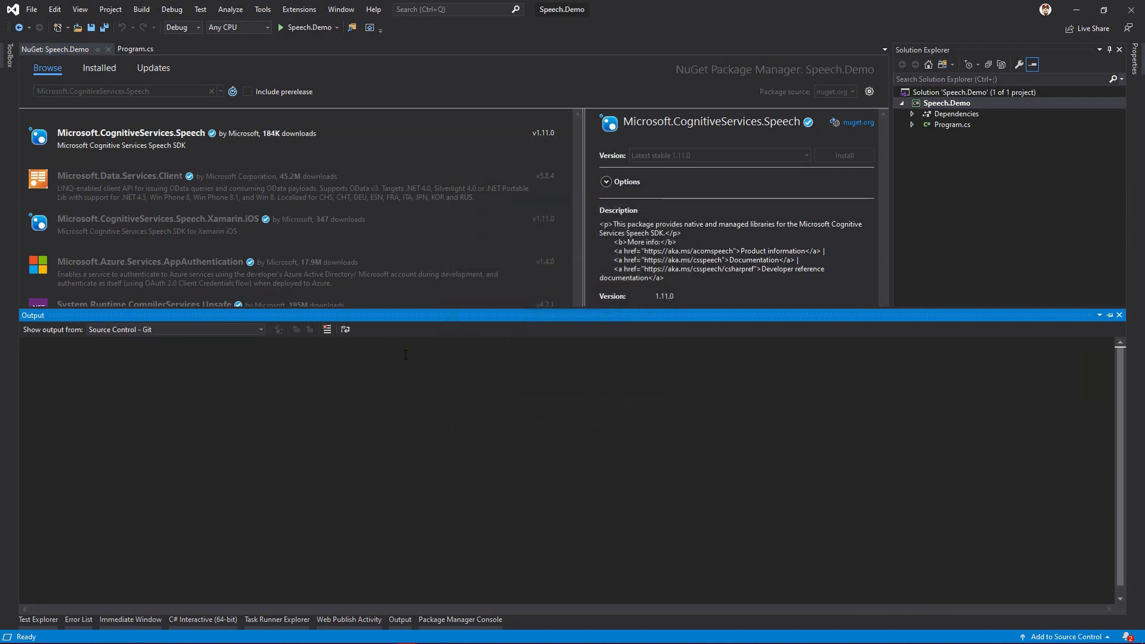
{"action": "left_click", "coordinate": [78, 619]}
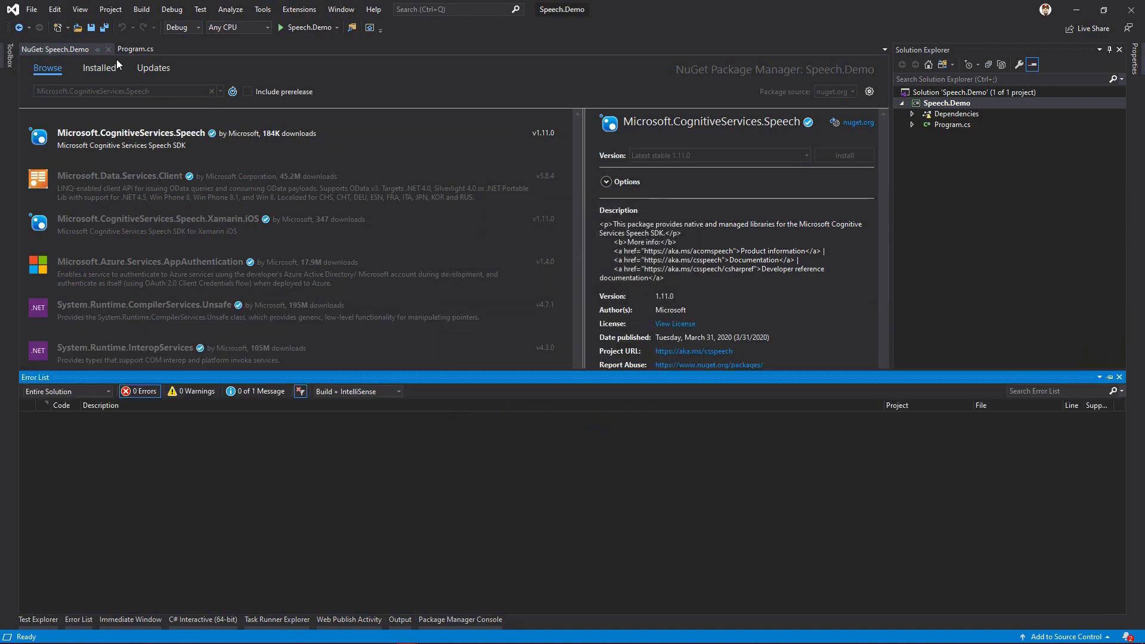
- Paste speech-recognition code into Program.cs with an async Main awaiting RecognizeSpeechAsync
{"action": "left_click", "coordinate": [108, 49]}
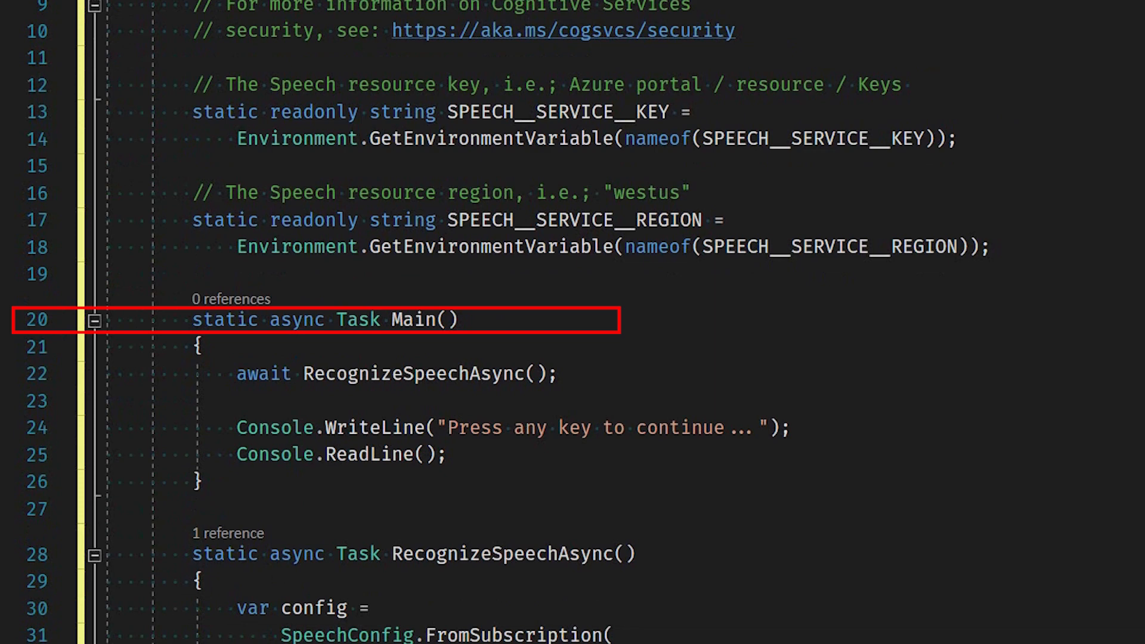
{"action": "scroll", "scroll_direction": "down", "scroll_amount": 3}
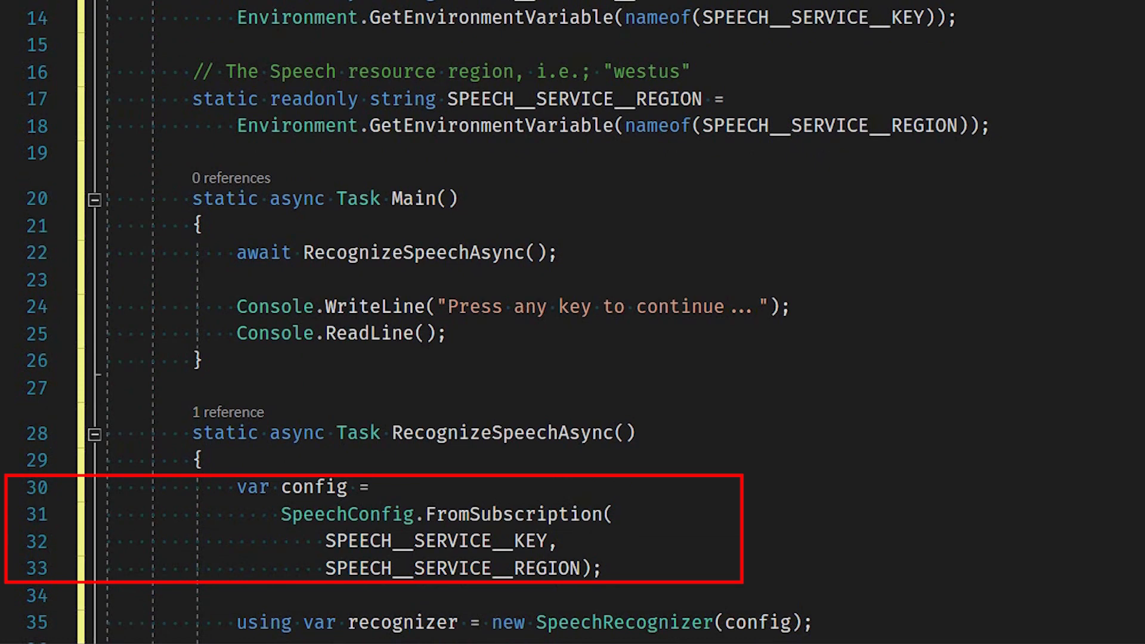
{"action": "scroll", "scroll_direction": "down", "scroll_amount": 3}
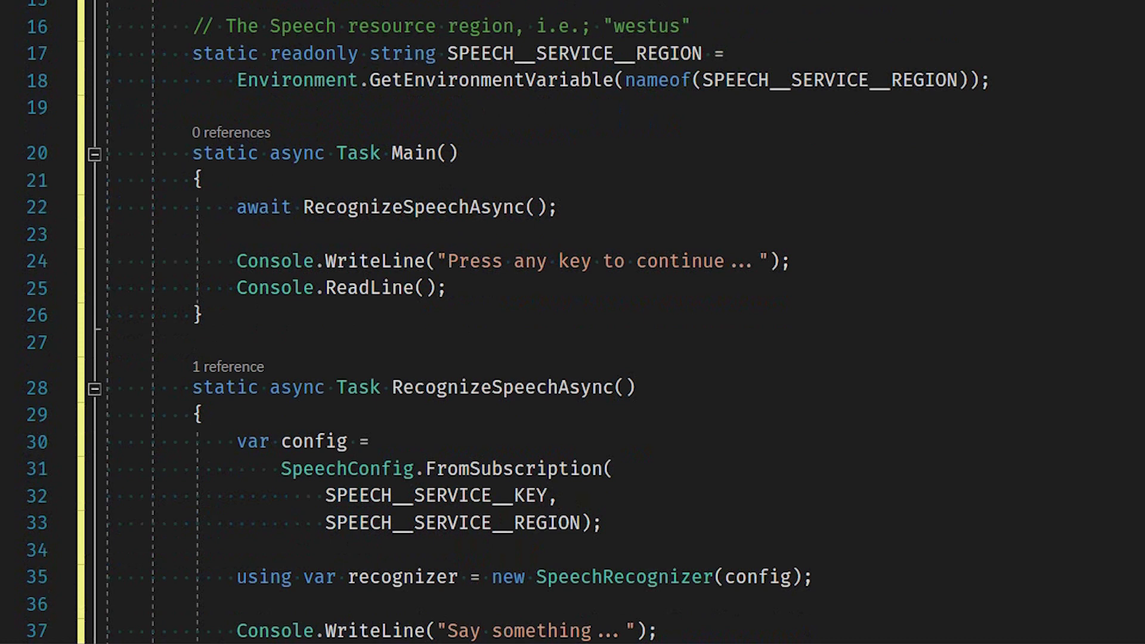
{"action": "scroll", "scroll_direction": "down", "scroll_amount": 3}
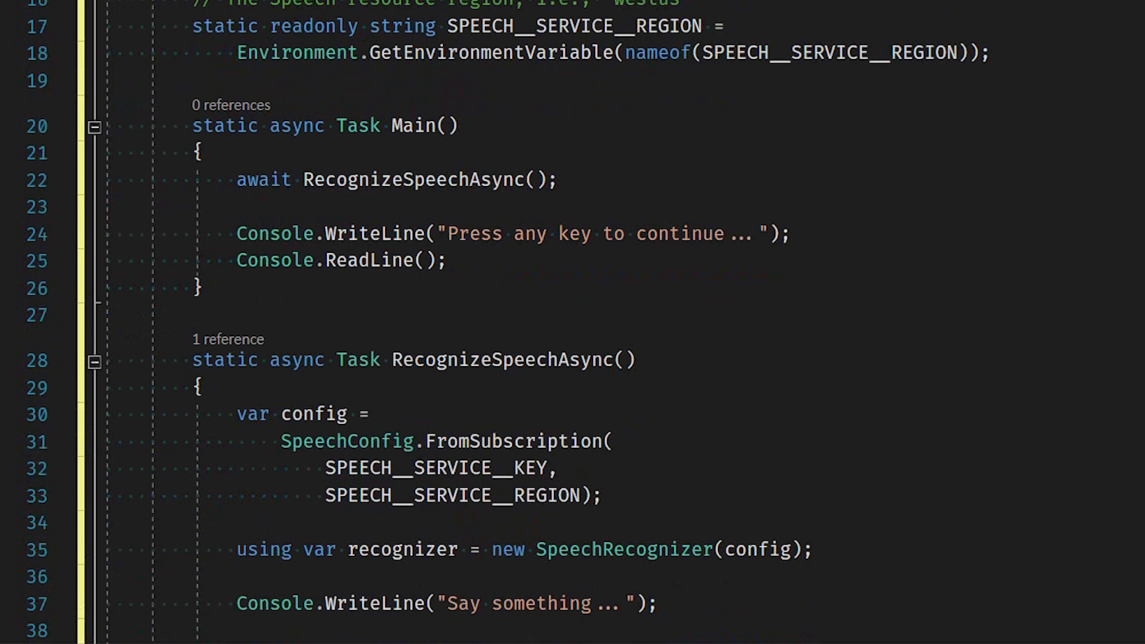
{"action": "scroll", "scroll_direction": "down", "scroll_amount": 3}
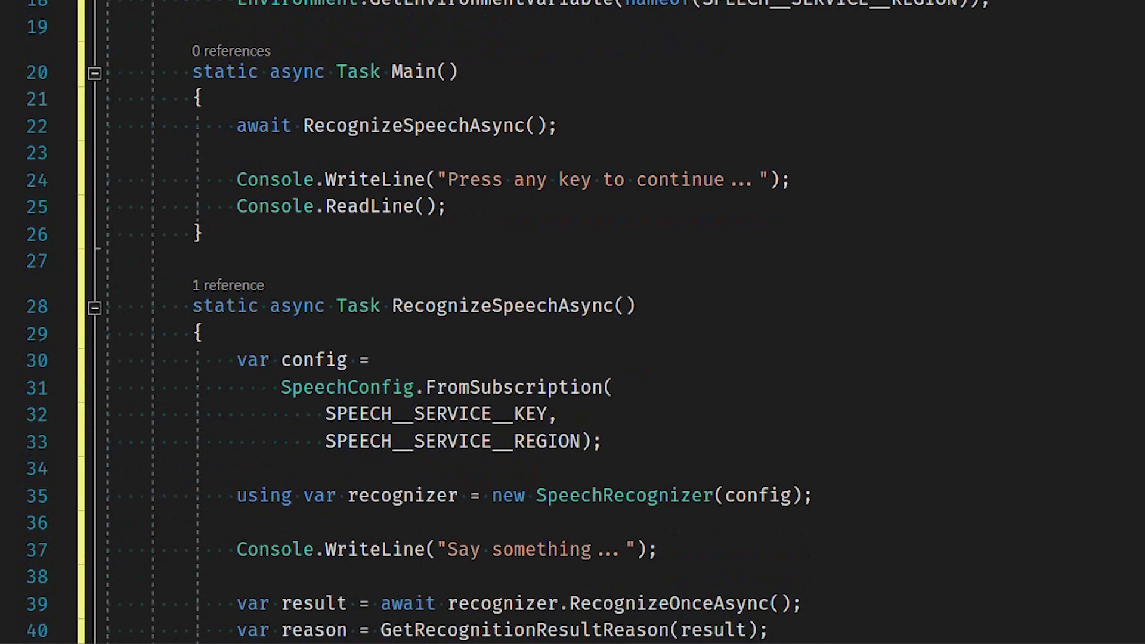
{"action": "scroll", "scroll_direction": "down", "scroll_amount": 3}
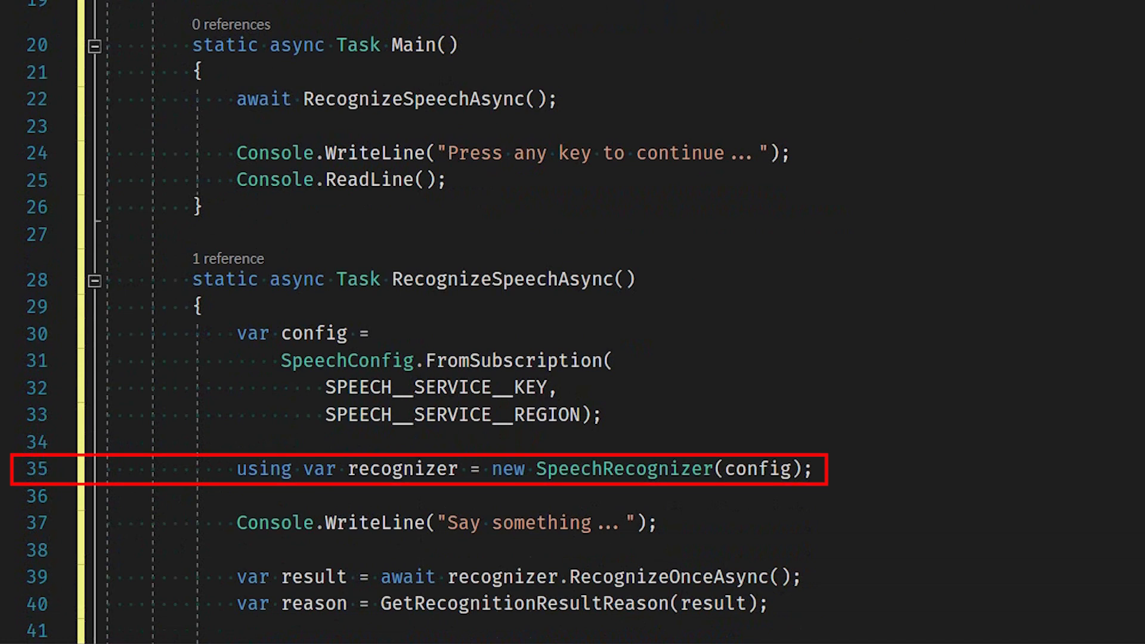
{"action": "scroll", "scroll_direction": "down", "scroll_amount": 3}
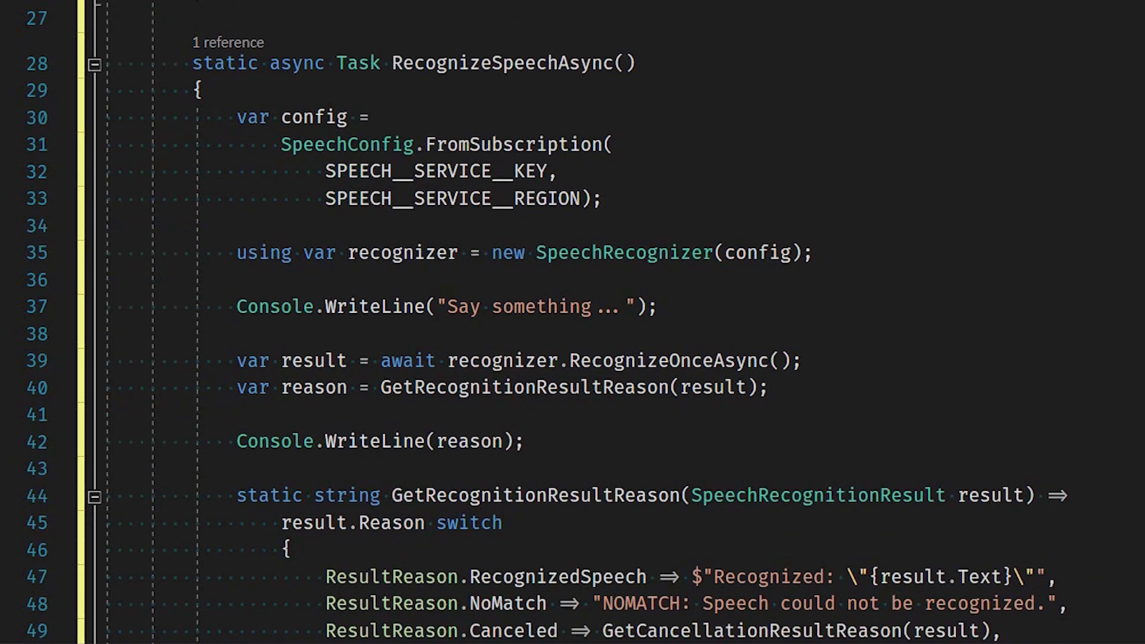
{"action": "scroll", "scroll_direction": "down", "scroll_amount": 3}
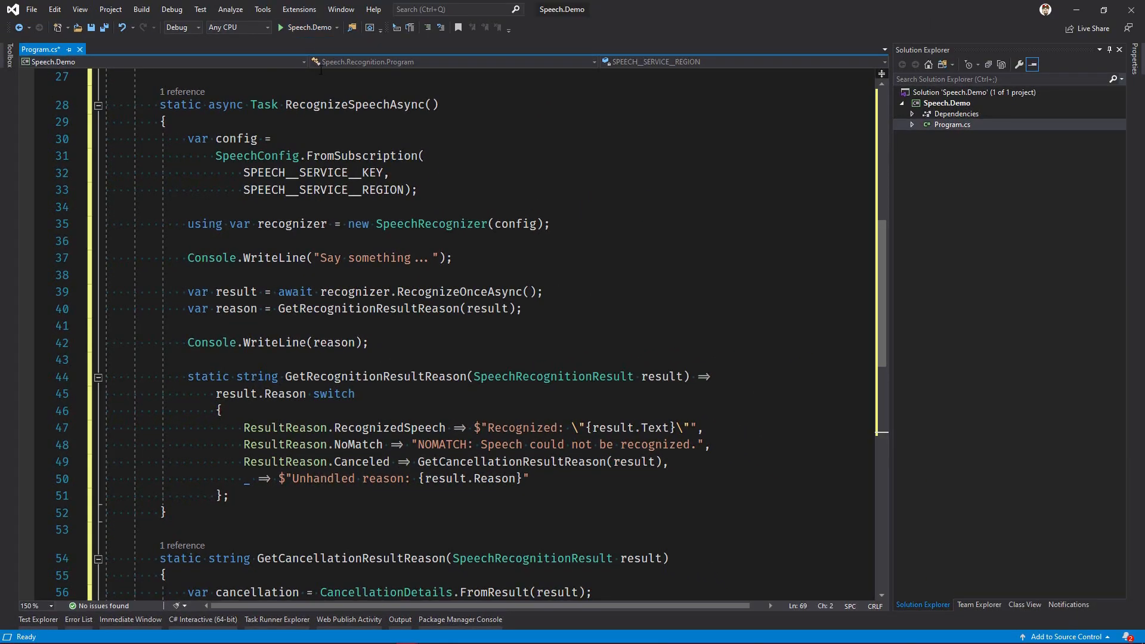
{"action": "mouse_move", "coordinate": [307, 27]}
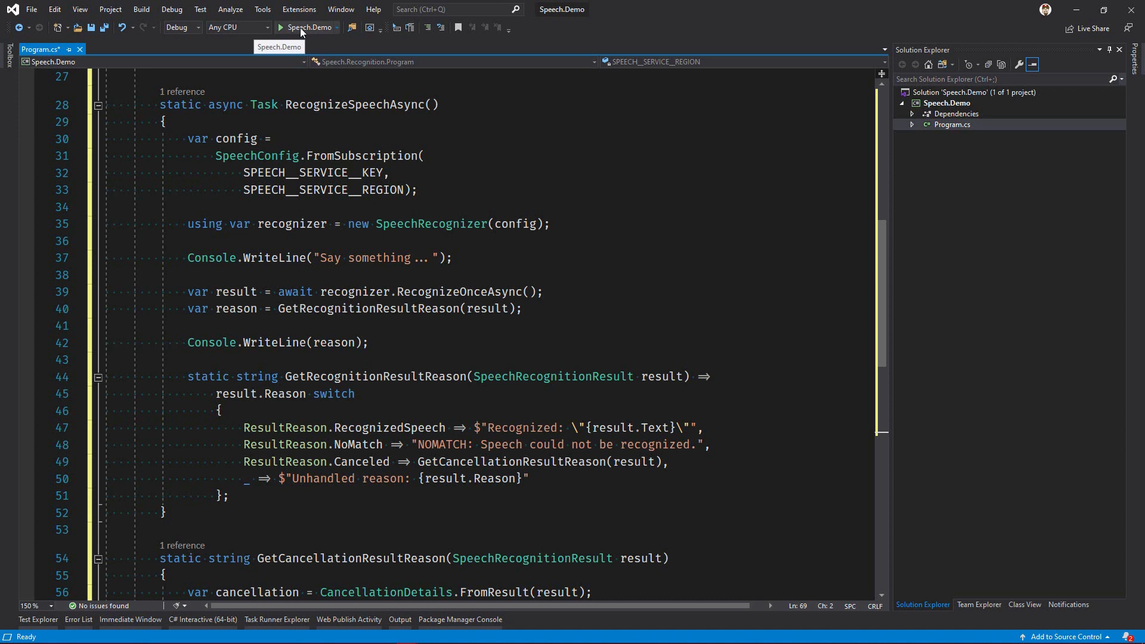